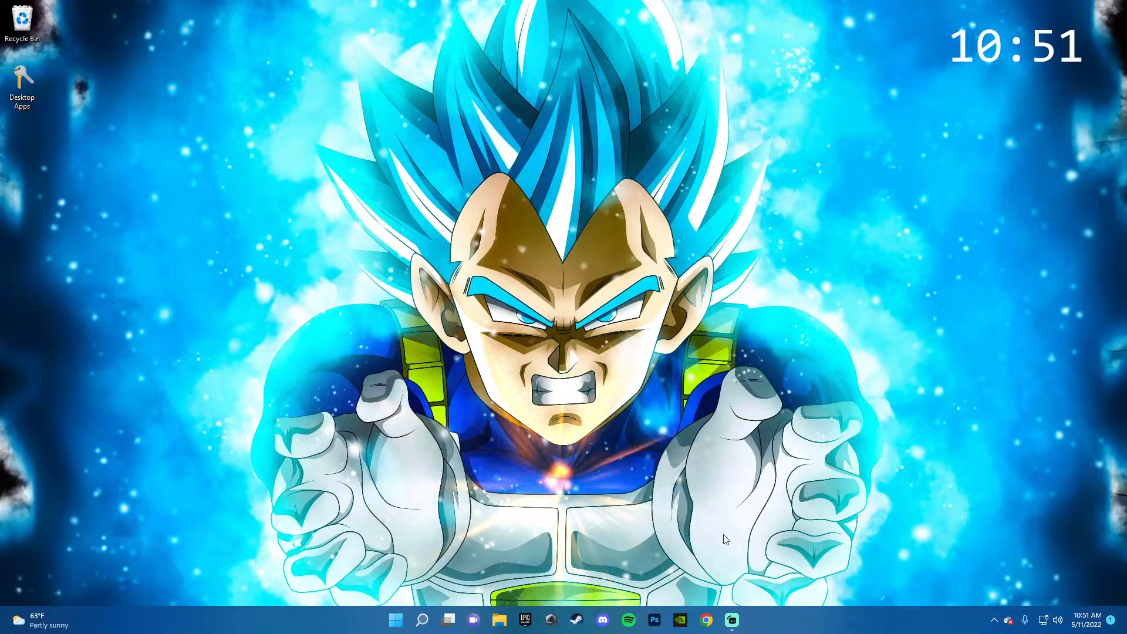
pyautogui.moveTo(750, 140)
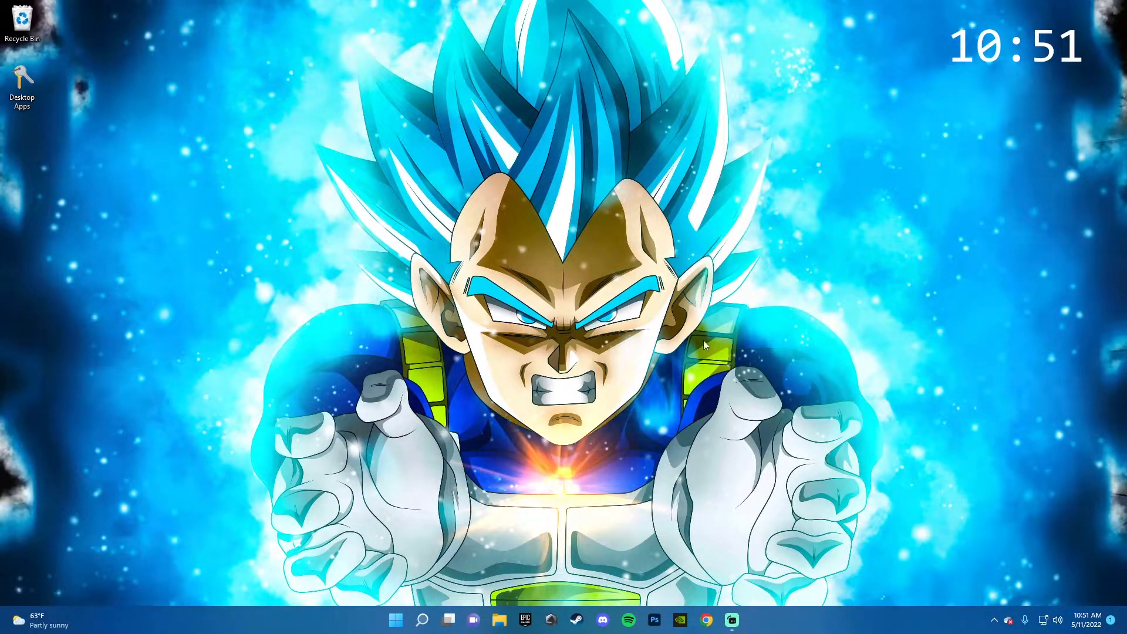
# - Search Google for "jdk download" from Chrome's address bar
pyautogui.click(706, 619)
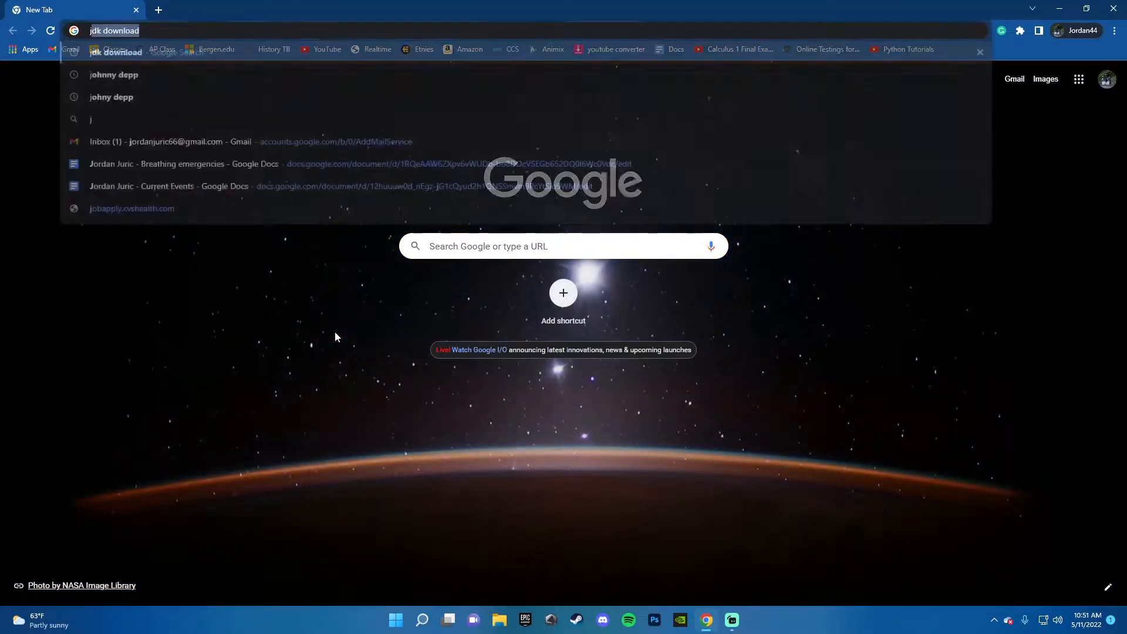
pyautogui.write('jdk download')
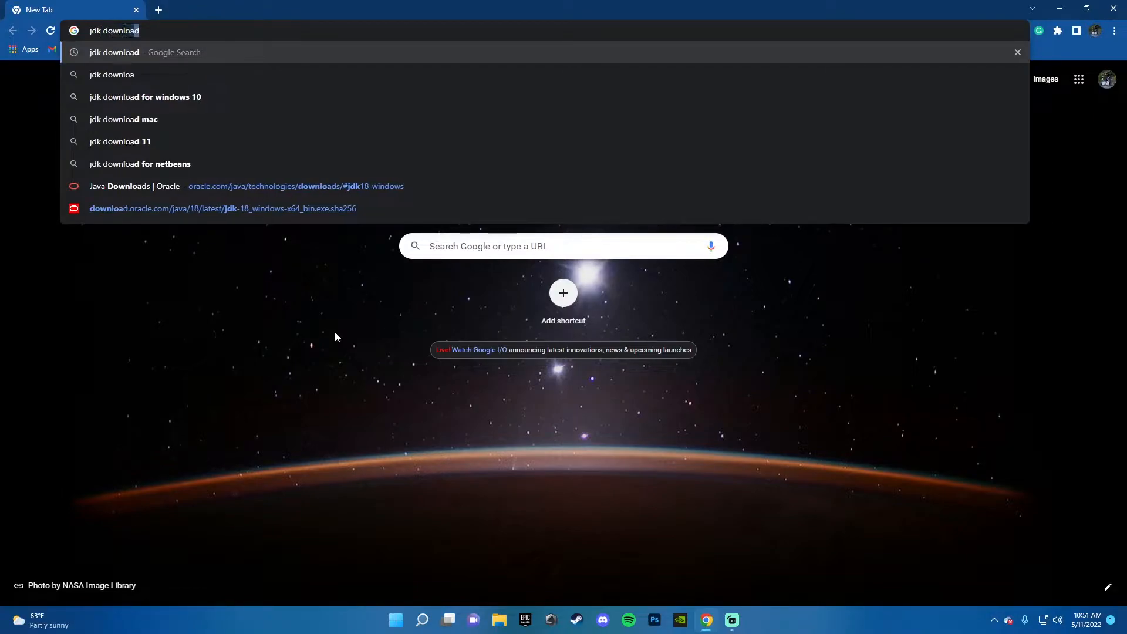
pyautogui.press('Return')
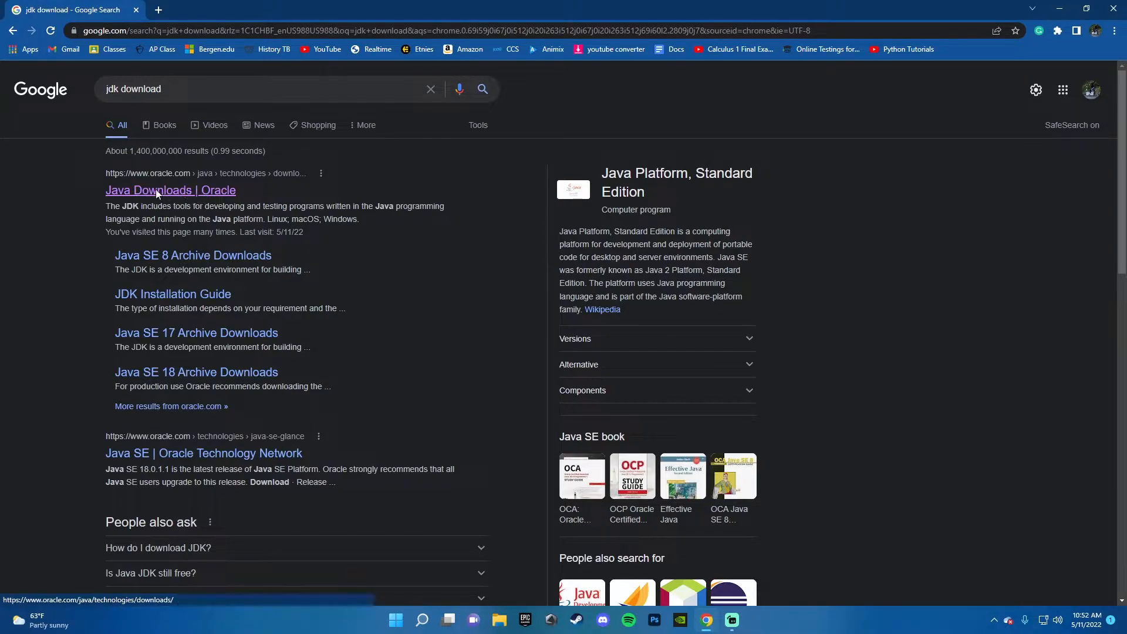
# - Reach the JDK 18 Windows downloads table on Oracle's Java Downloads page
pyautogui.click(170, 190)
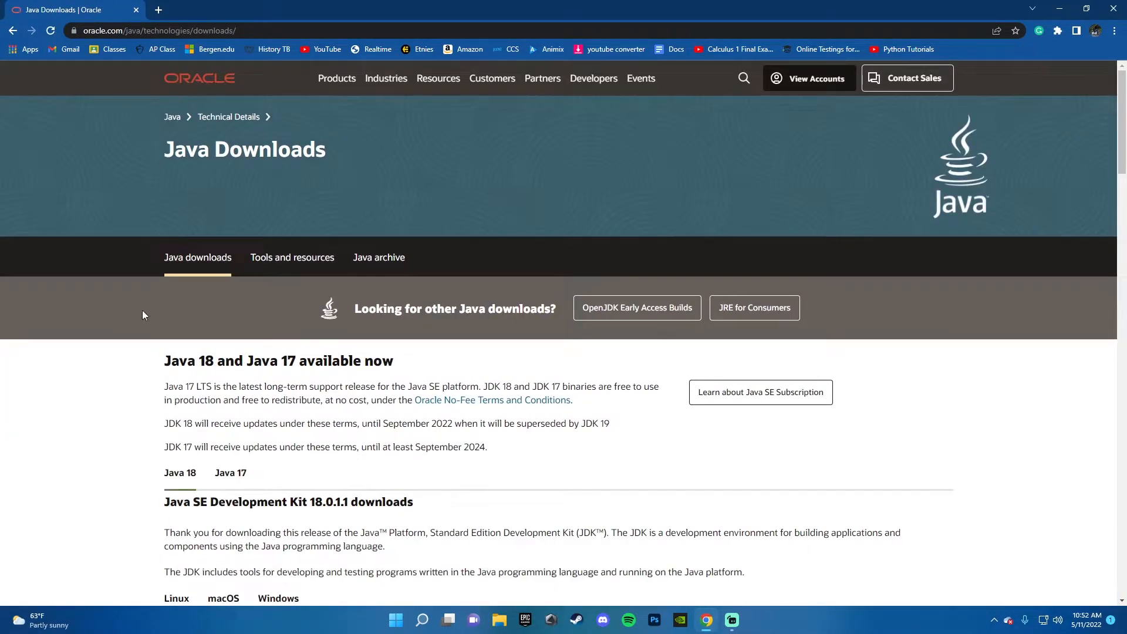
pyautogui.scroll(-3)
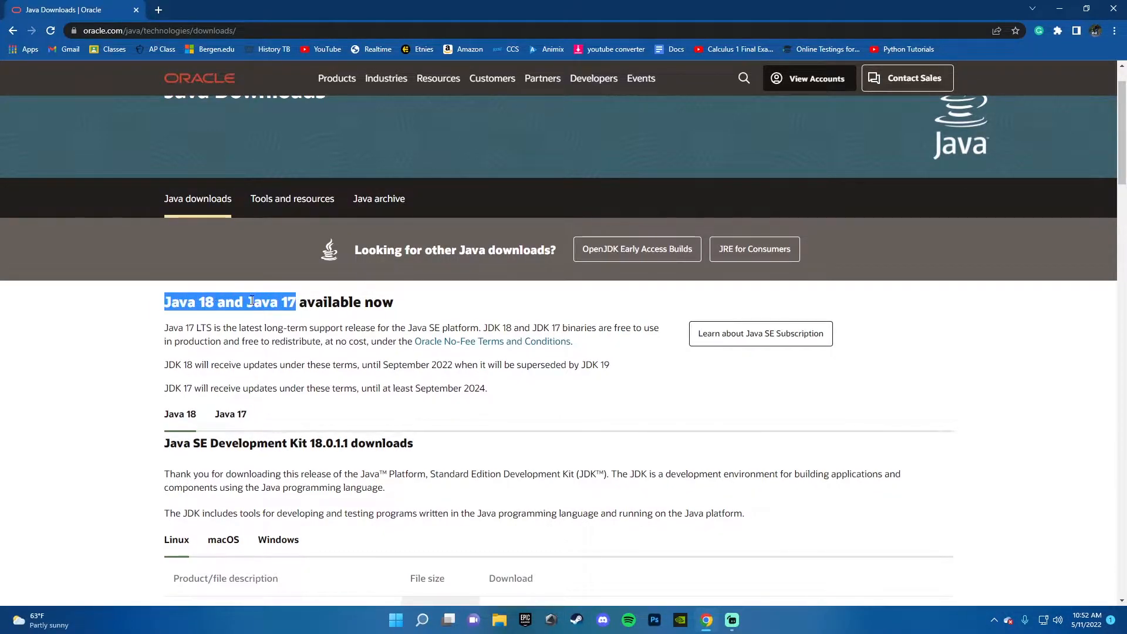
pyautogui.scroll(-3)
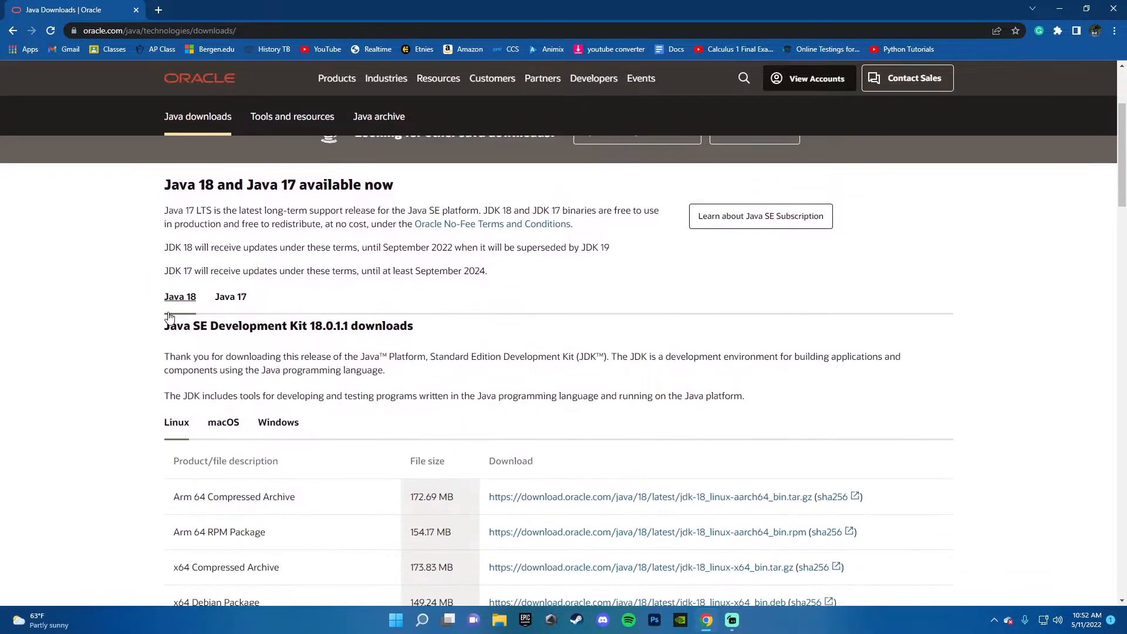
pyautogui.moveTo(180, 296)
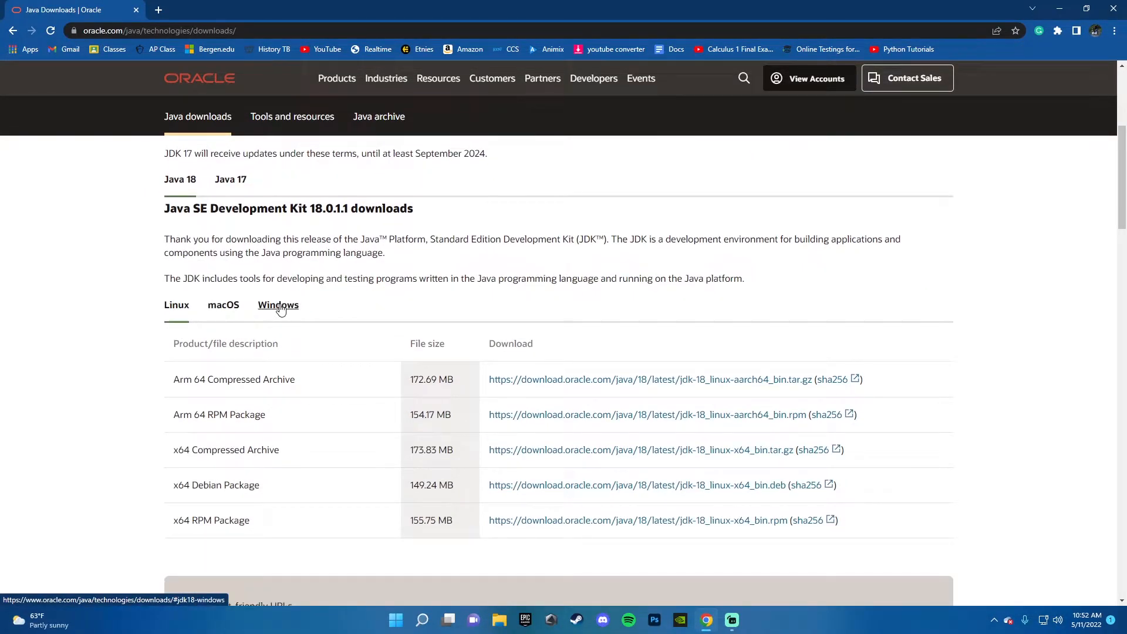
pyautogui.click(277, 304)
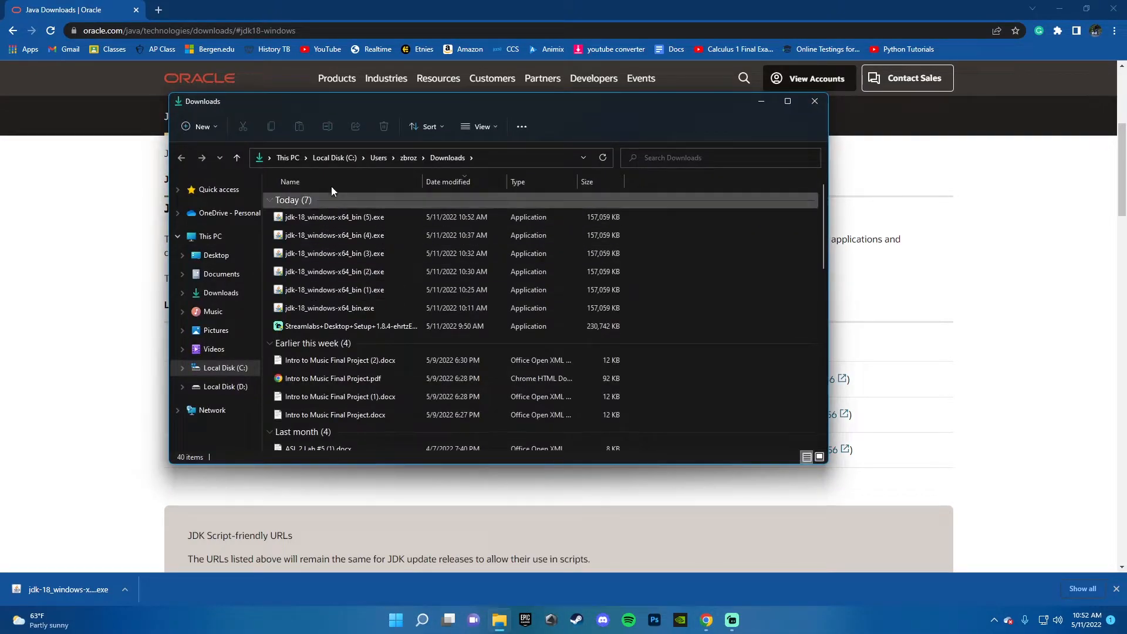
# - Download jdk-18_windows-x64_bin.exe and launch the installer
pyautogui.click(815, 101)
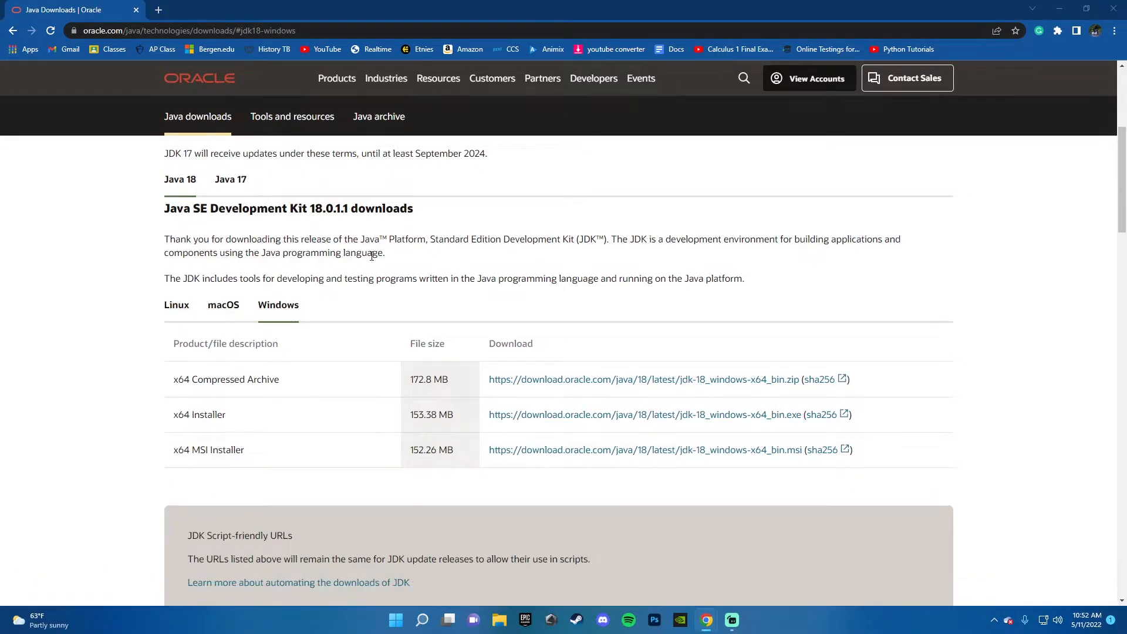
pyautogui.click(644, 415)
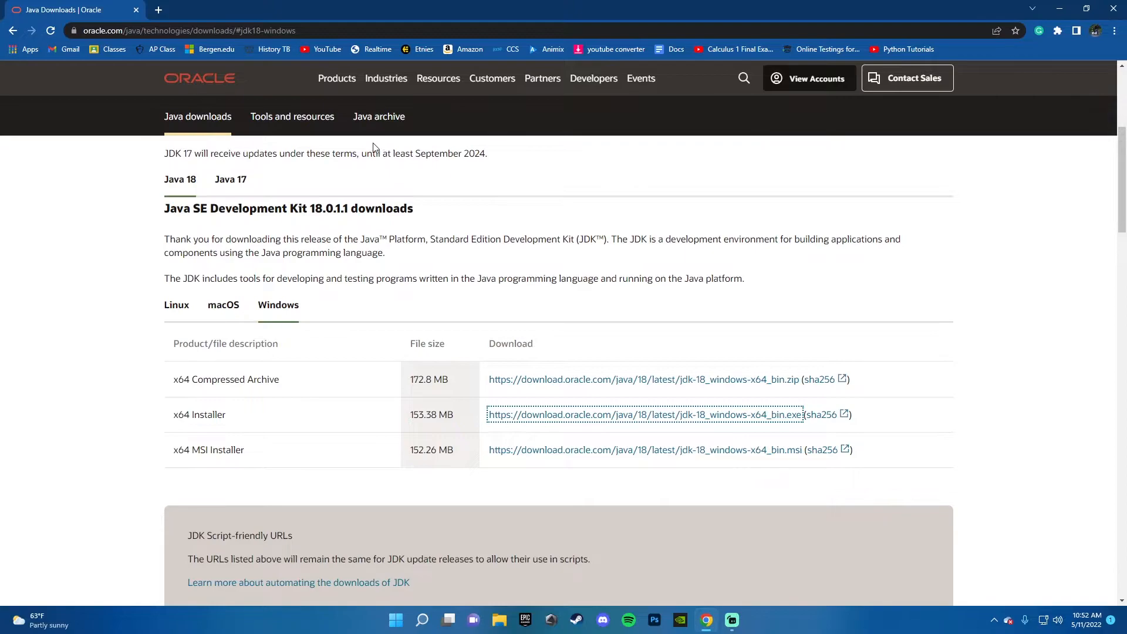
pyautogui.click(645, 415)
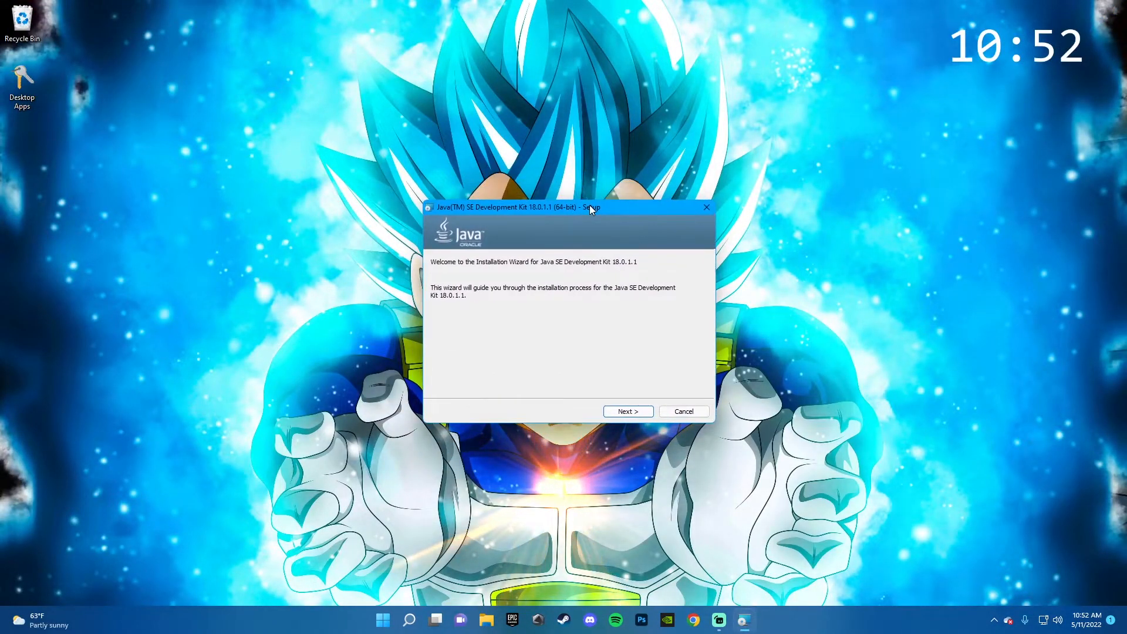
pyautogui.moveTo(654, 372)
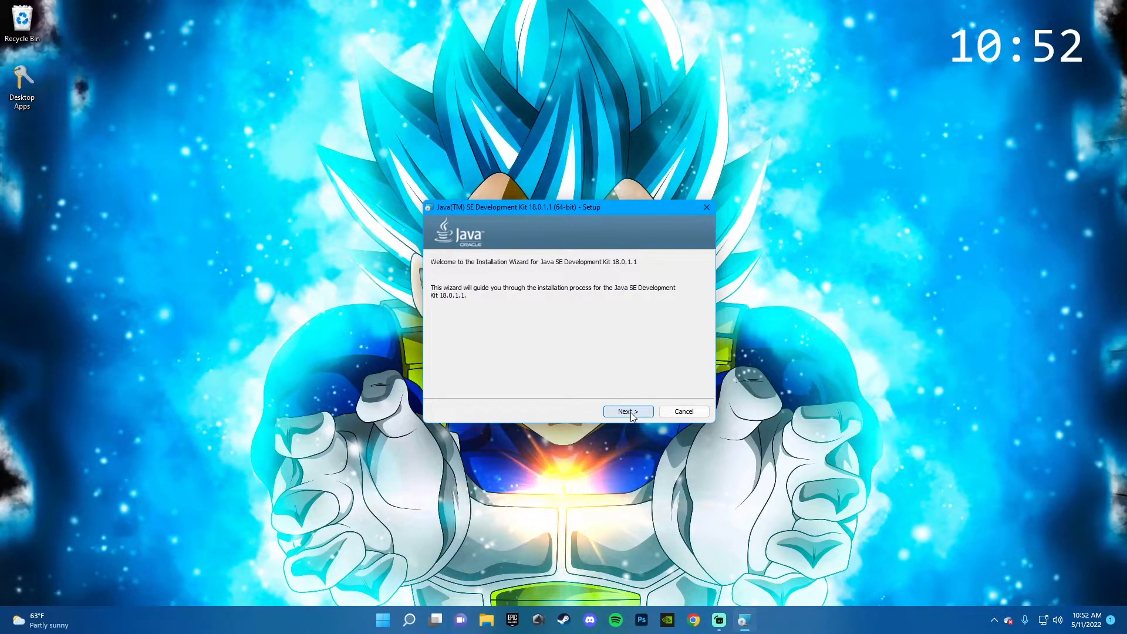
# - Step through the JDK 18.0.1.1 setup wizard to 'Successfully Installed' and close it
pyautogui.click(627, 411)
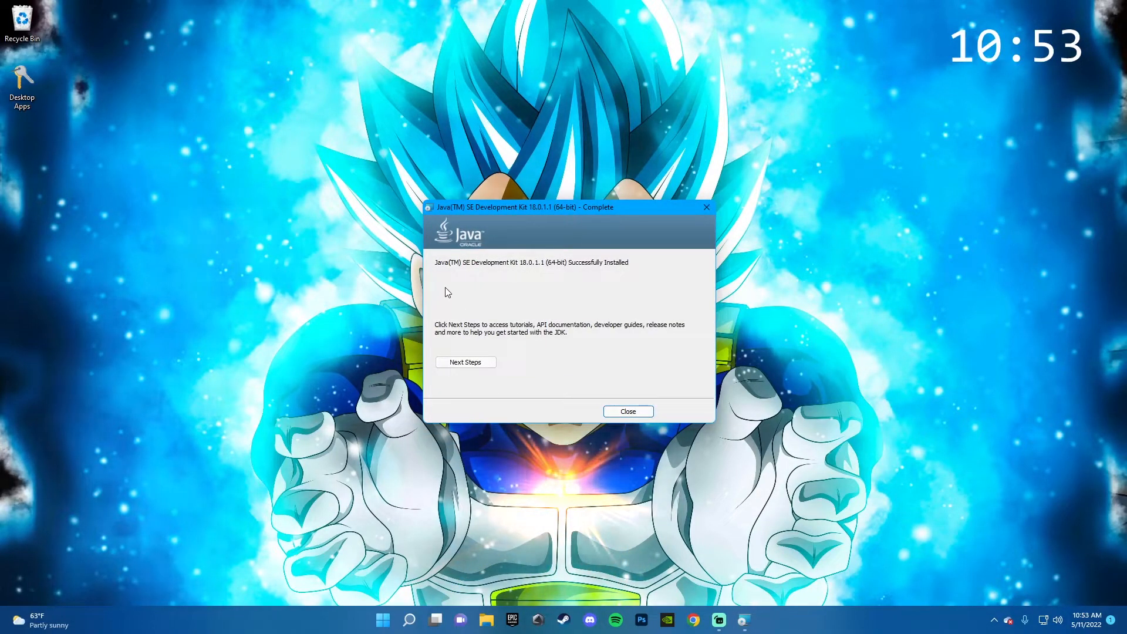
pyautogui.moveTo(626, 411)
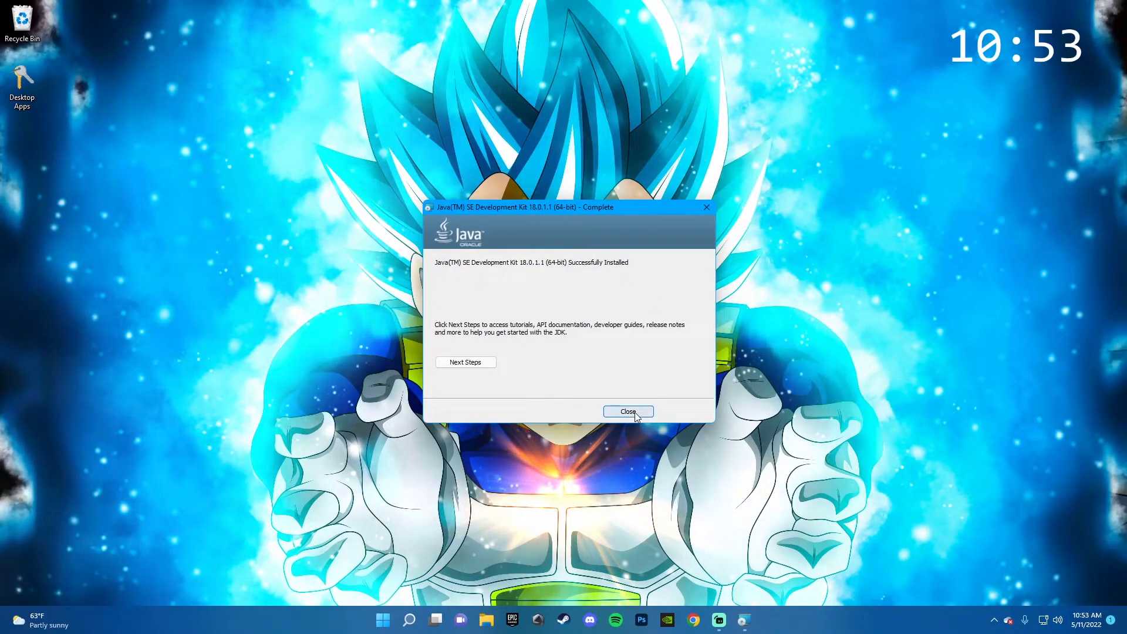
pyautogui.click(627, 411)
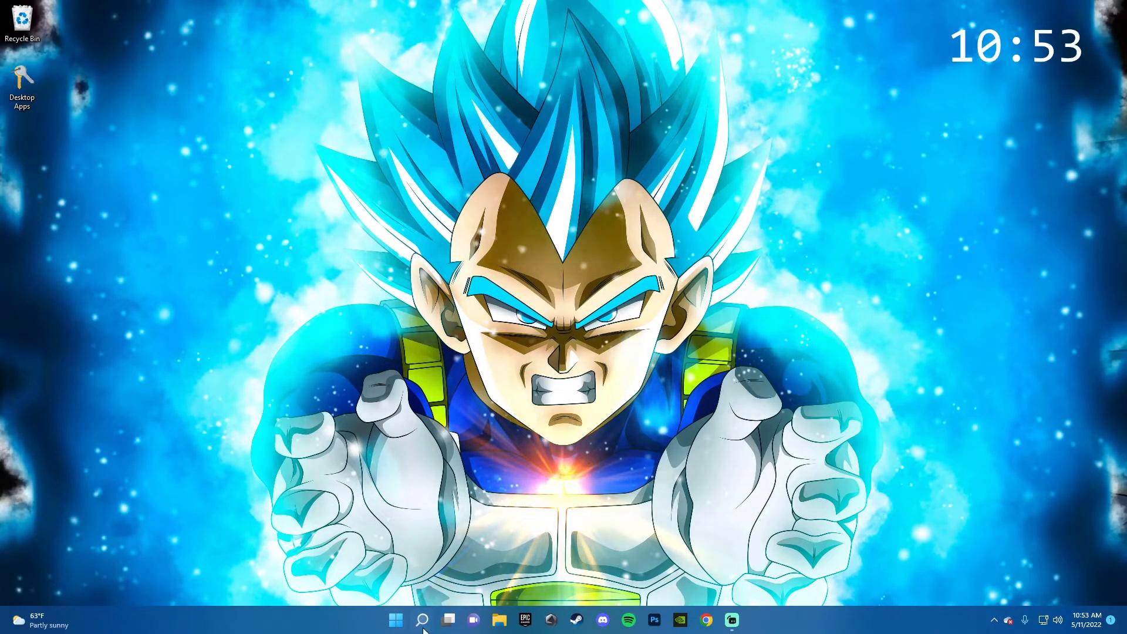
# - Find and open 'apps and features' via Windows search
pyautogui.click(423, 620)
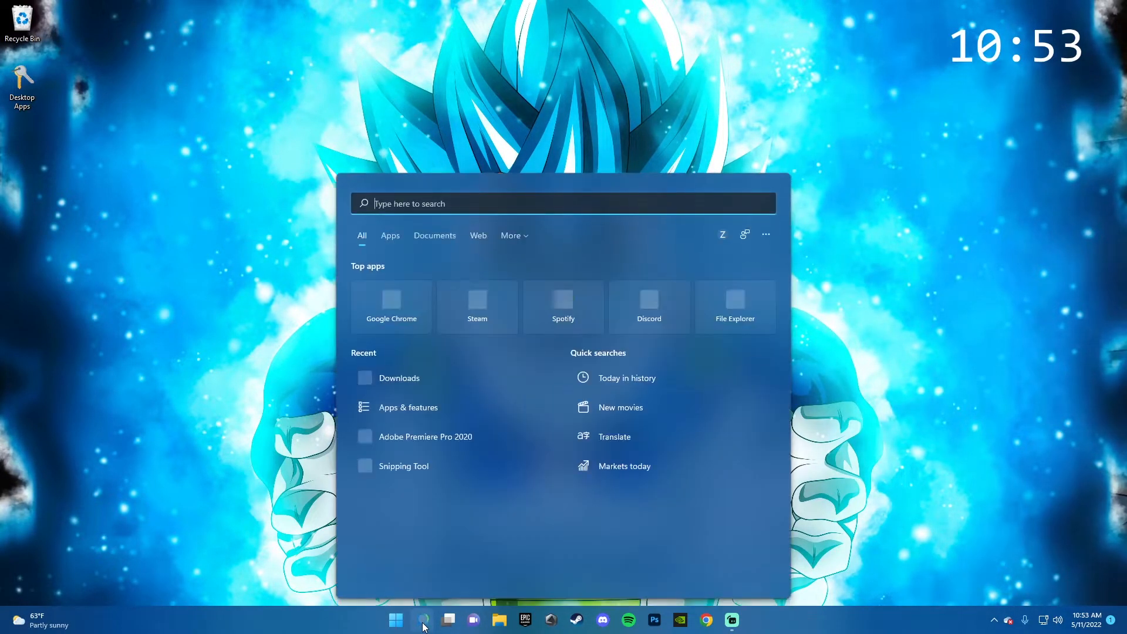
pyautogui.write('apps a')
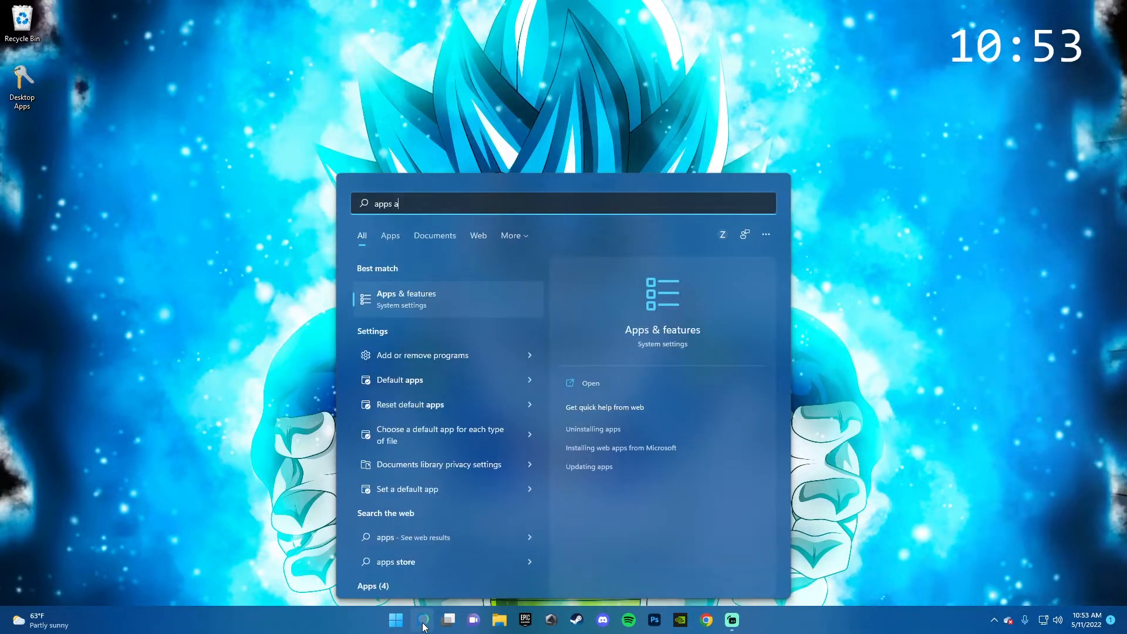
pyautogui.write('nd features')
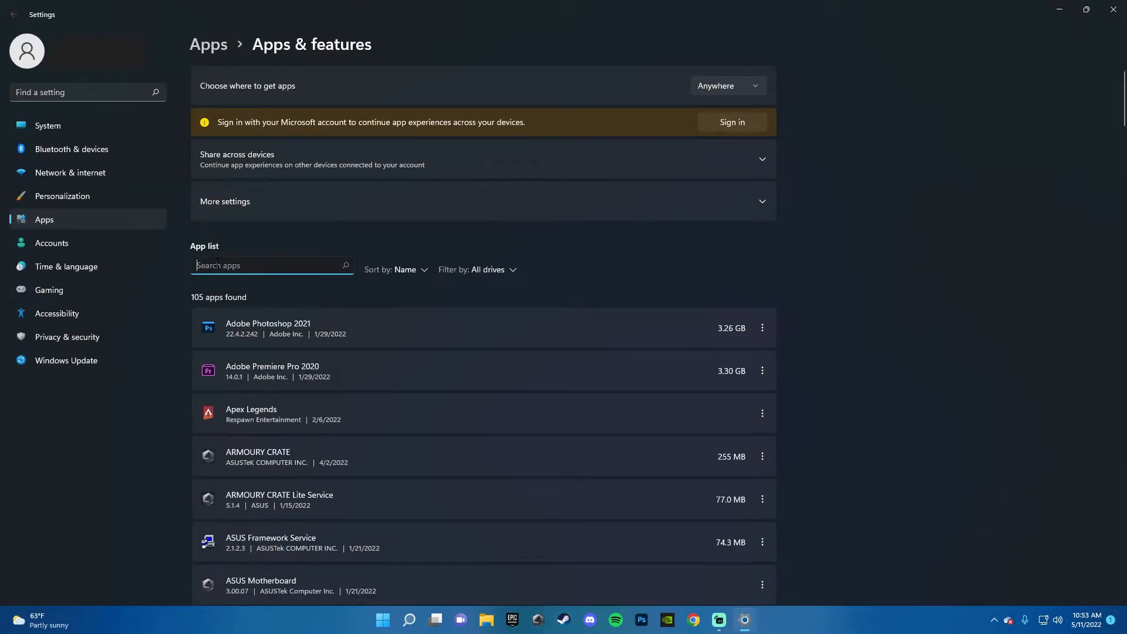
# - Filter installed apps by 'java', confirm the JDK 18.0.1.1 (64-bit) entry, and close Settings
pyautogui.write('java')
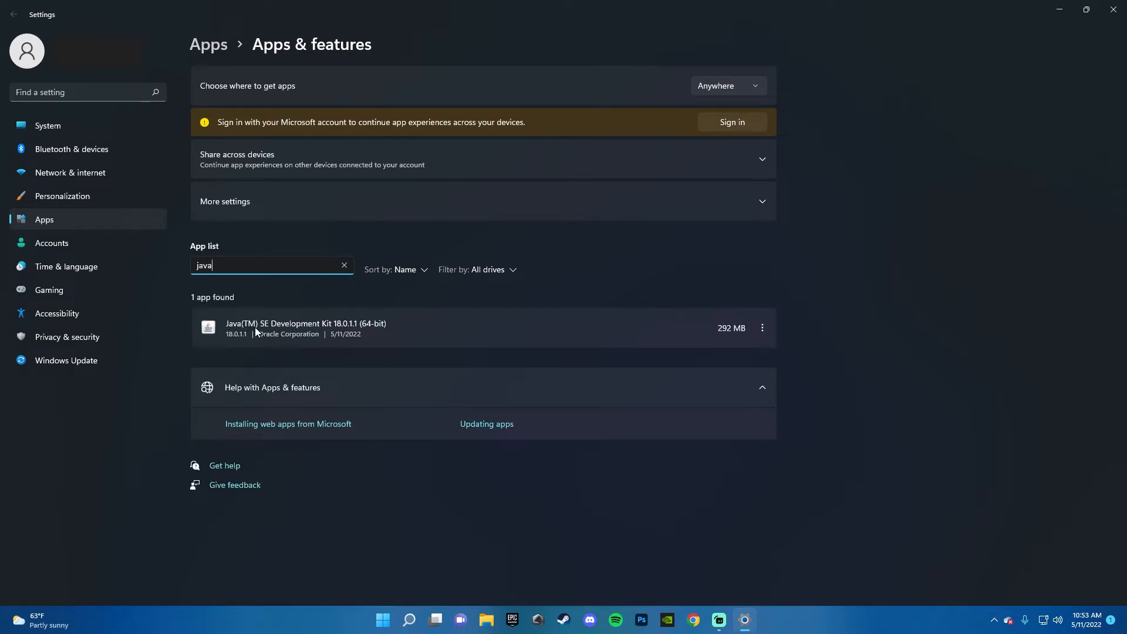
pyautogui.moveTo(353, 326)
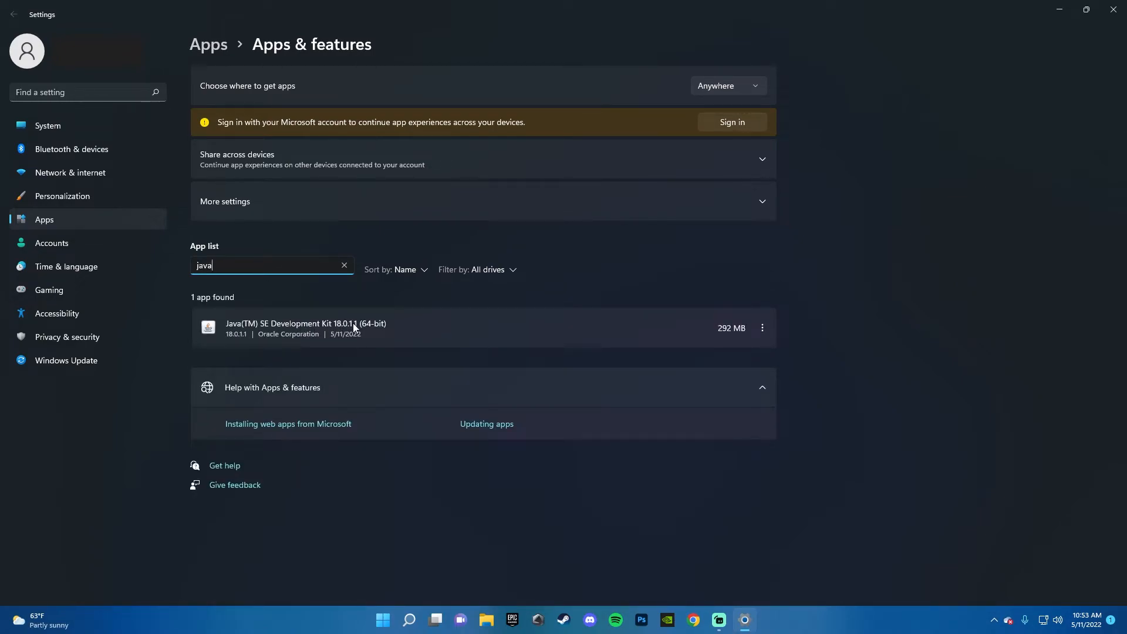
pyautogui.moveTo(644, 328)
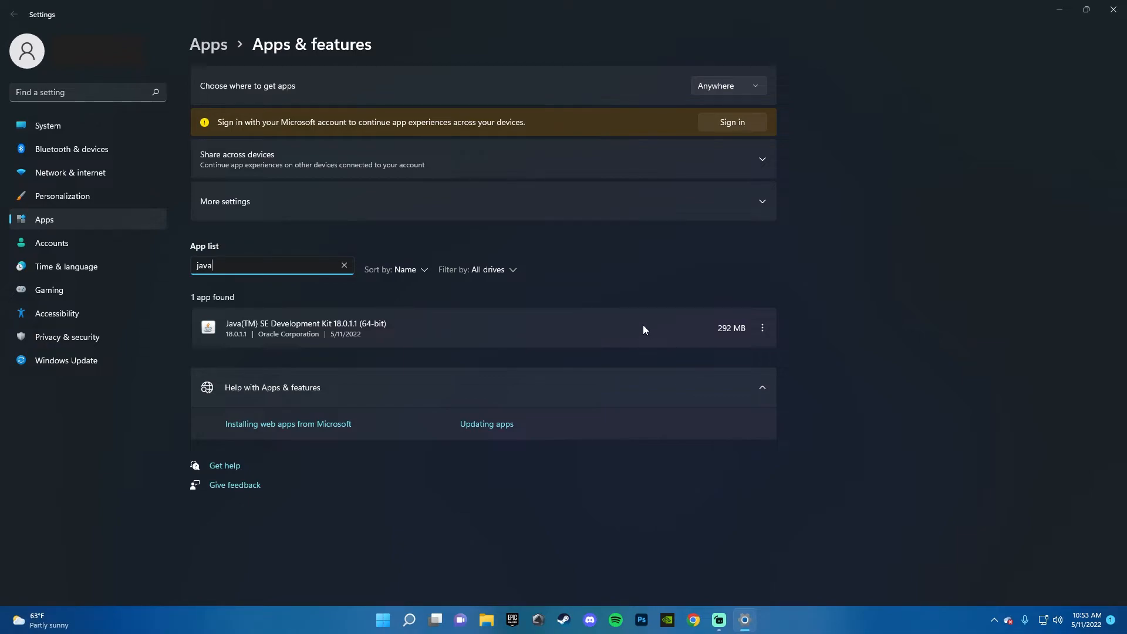
pyautogui.moveTo(302, 305)
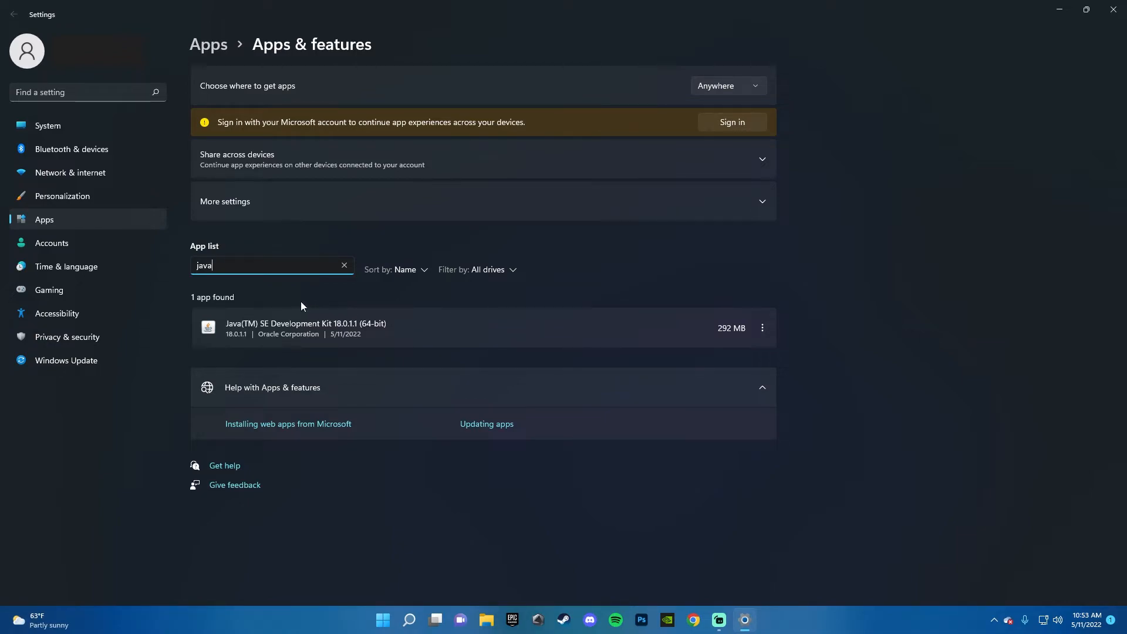
pyautogui.click(761, 327)
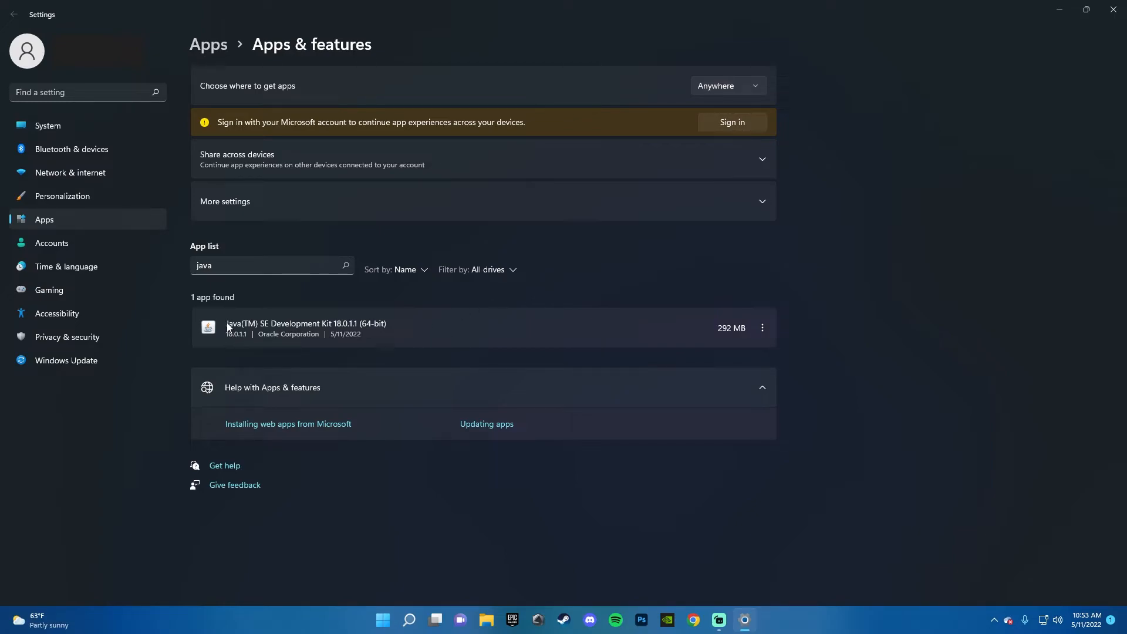
pyautogui.moveTo(388, 325)
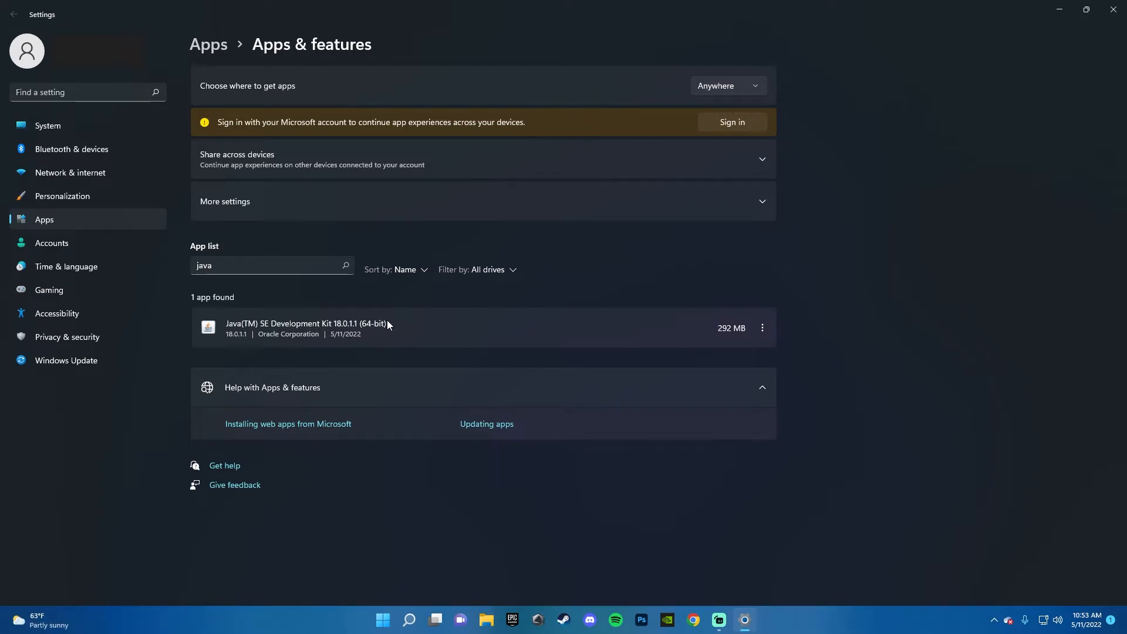
pyautogui.moveTo(1118, 9)
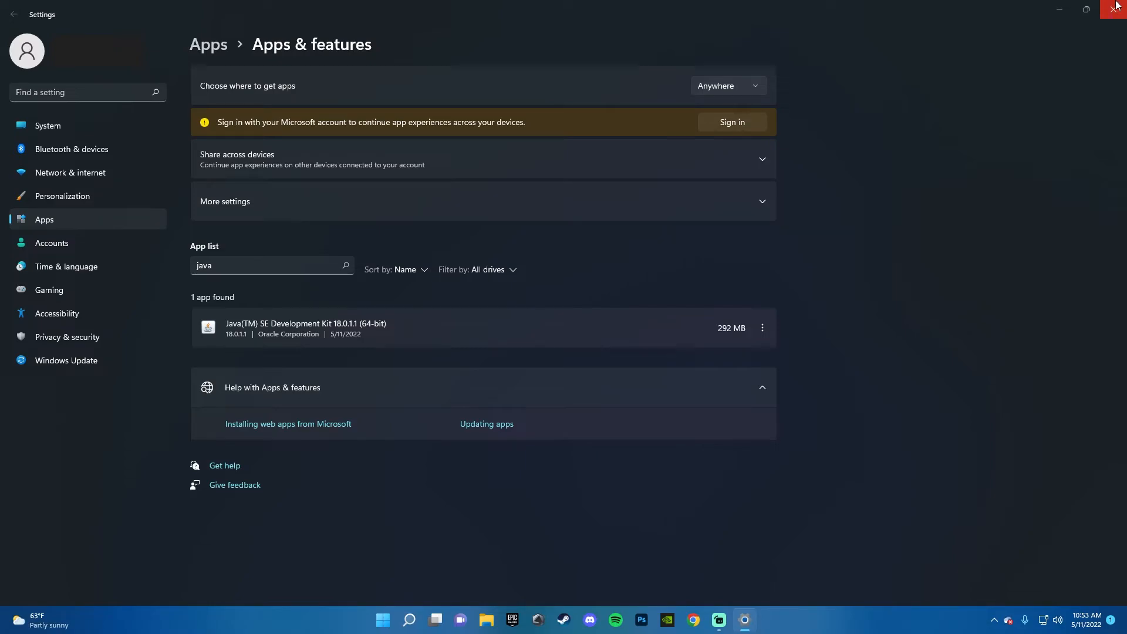
pyautogui.click(1118, 9)
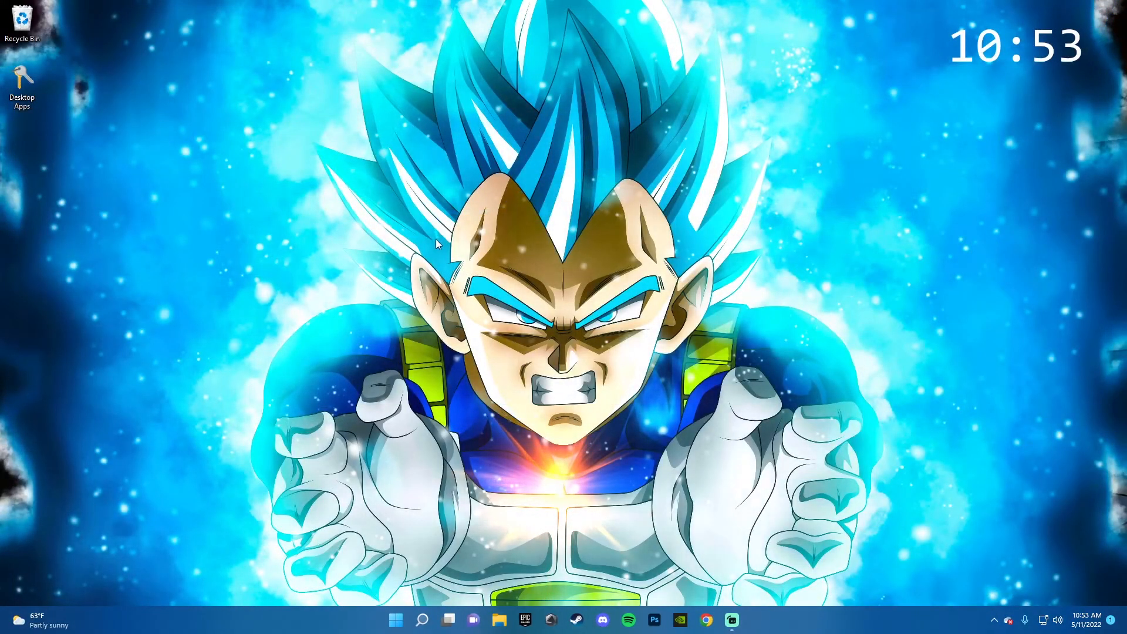